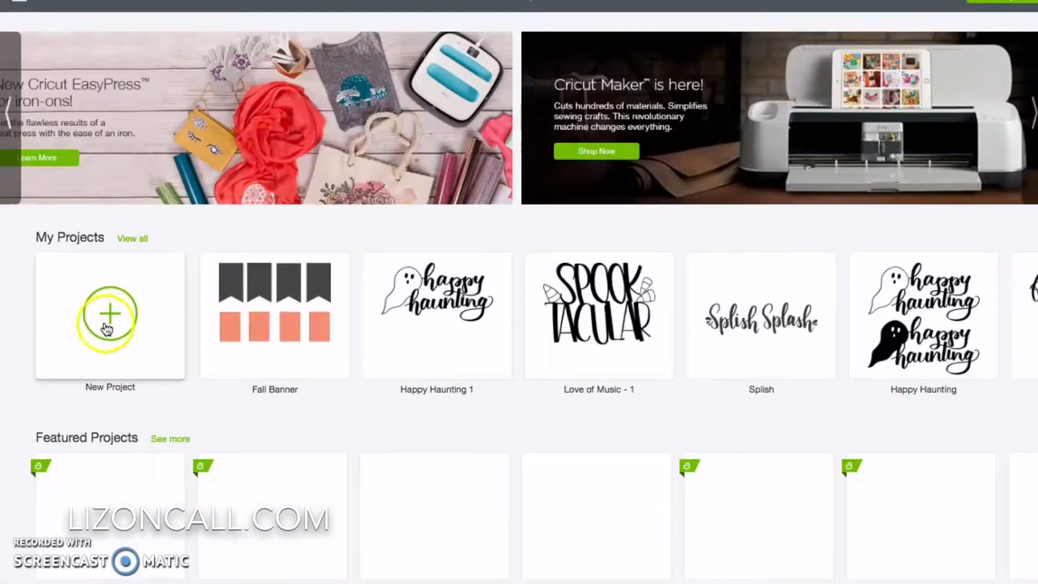
# Create a new blank project and browse the computer for an image to upload
pyautogui.click(109, 317)
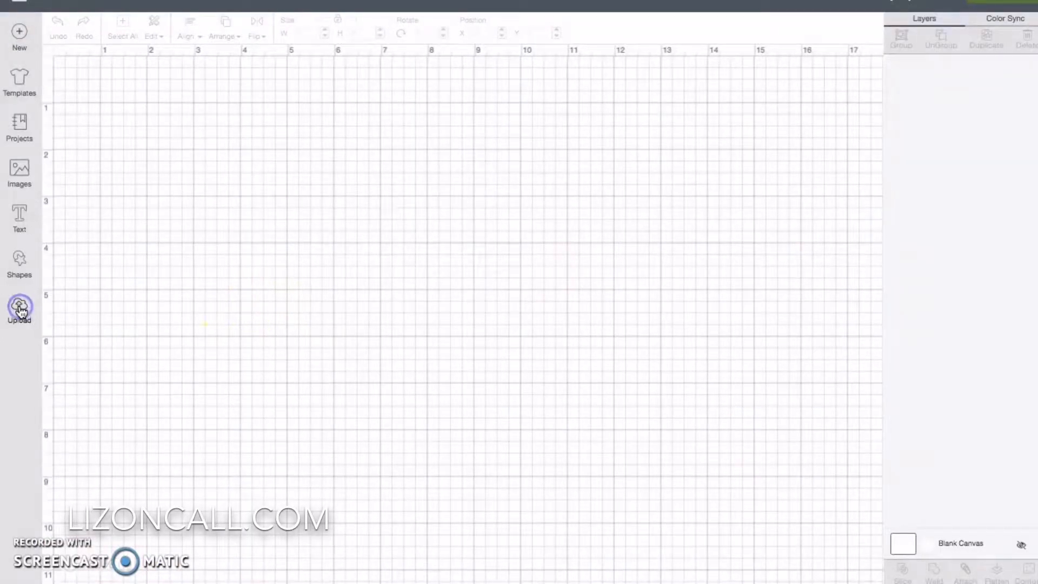
pyautogui.click(19, 308)
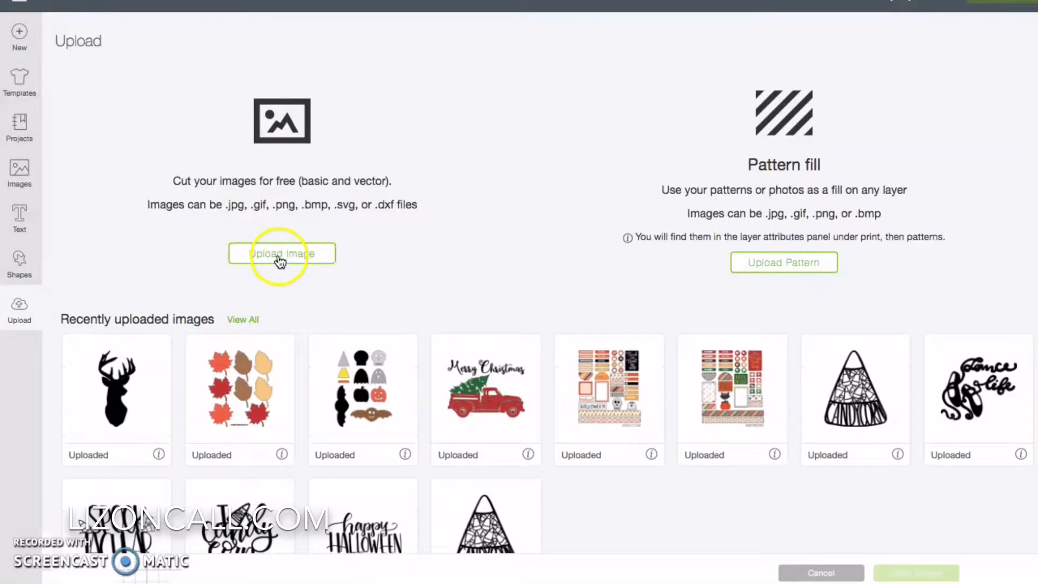
pyautogui.click(281, 254)
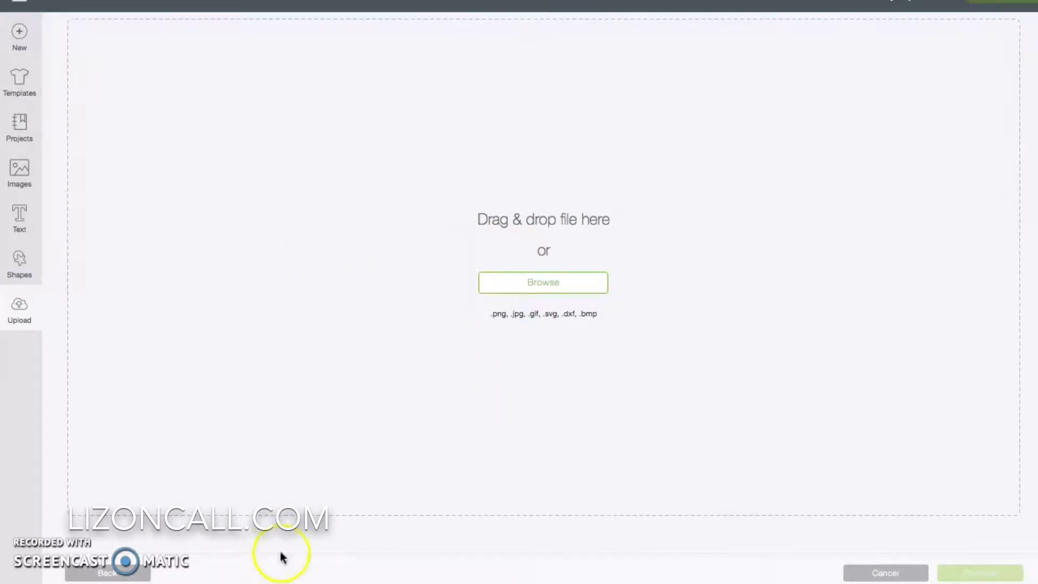
pyautogui.click(542, 282)
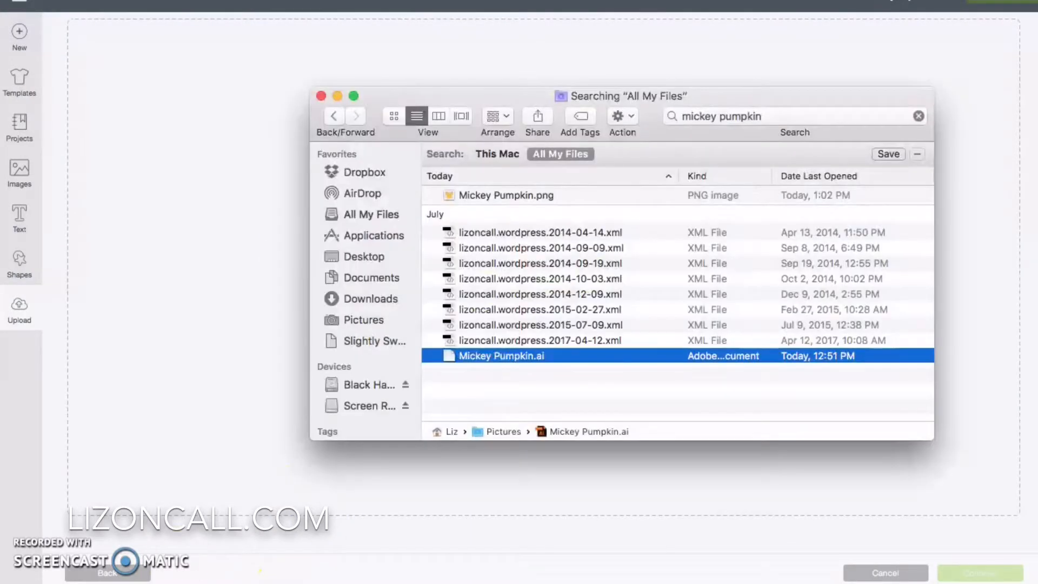
# Load Mickey Pumpkin.png and set its image type to Complex
pyautogui.click(505, 194)
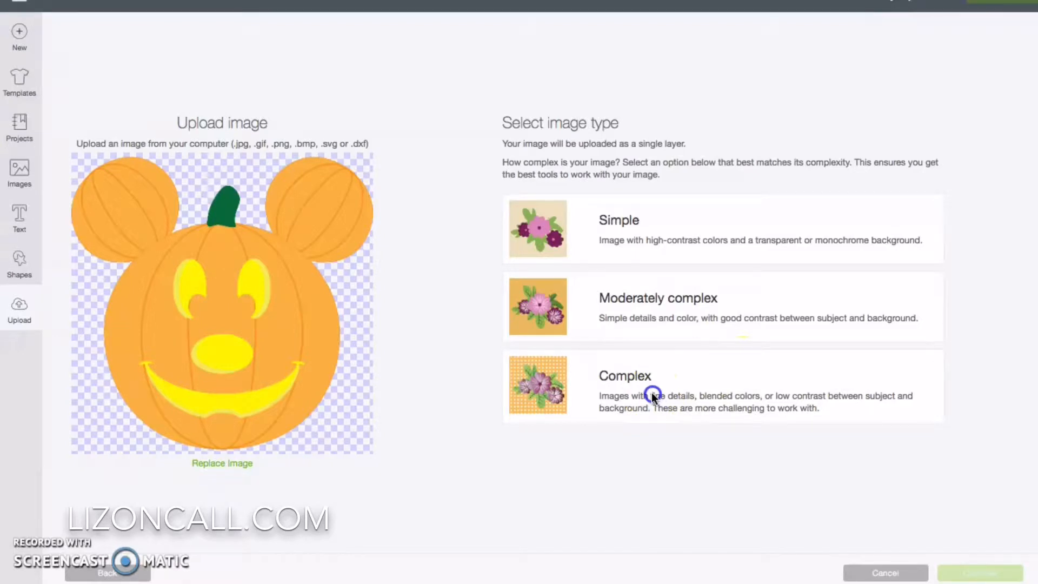
pyautogui.click(652, 394)
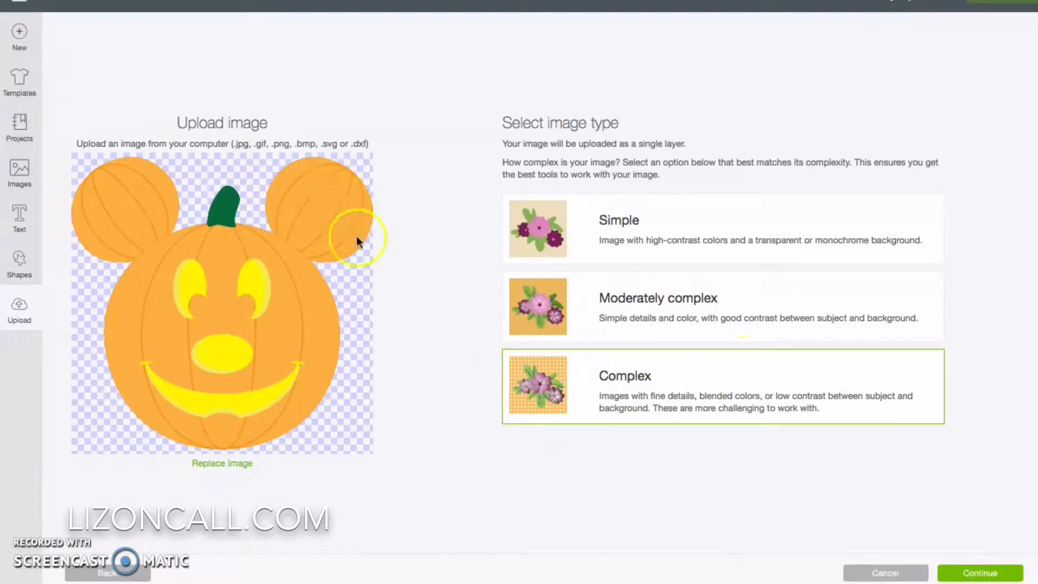
pyautogui.moveTo(171, 270)
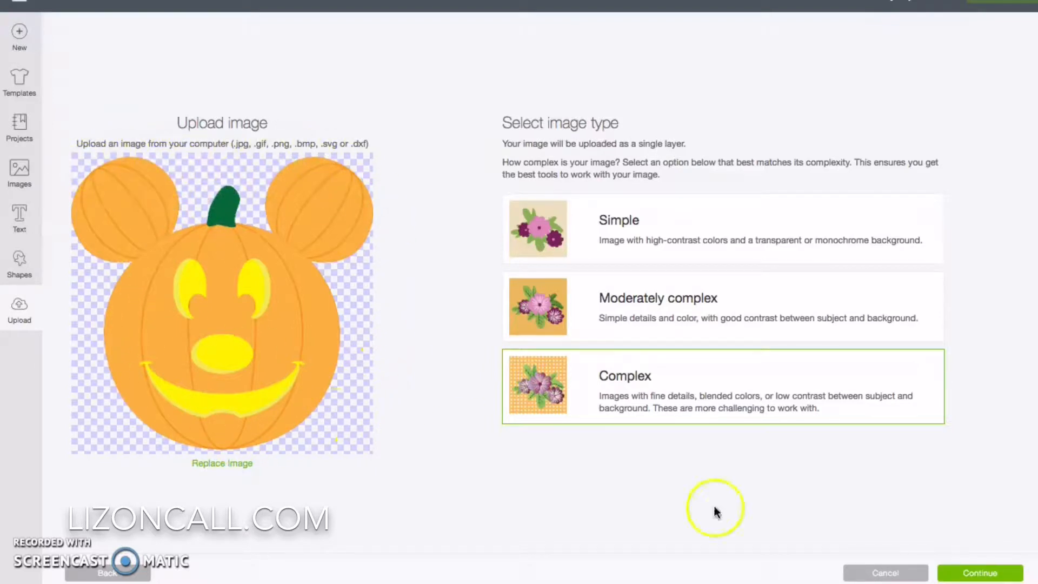
# Continue past the image type and Select & erase screens without erasing anything
pyautogui.click(979, 572)
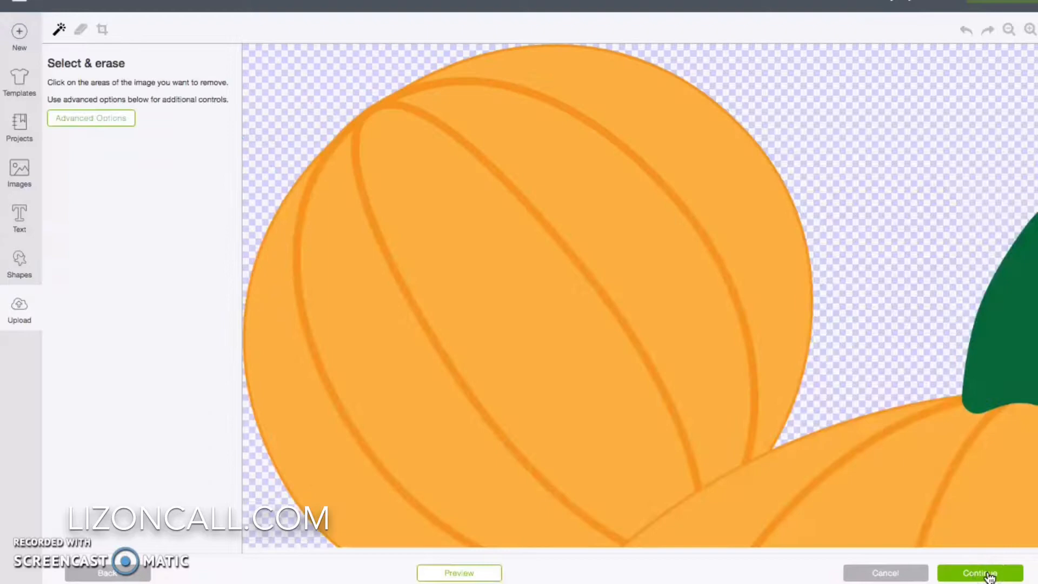
pyautogui.moveTo(722, 150)
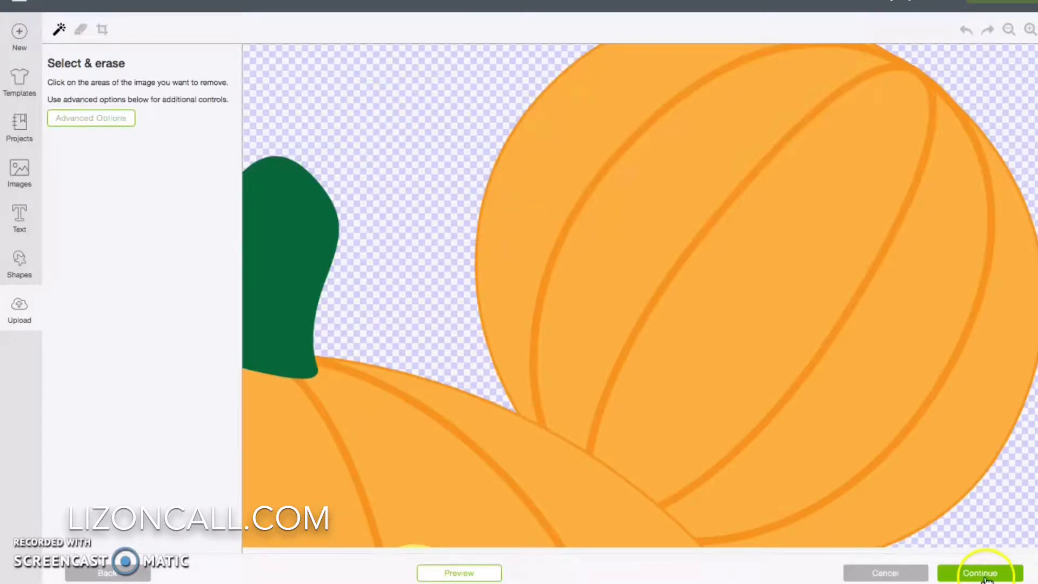
pyautogui.click(982, 572)
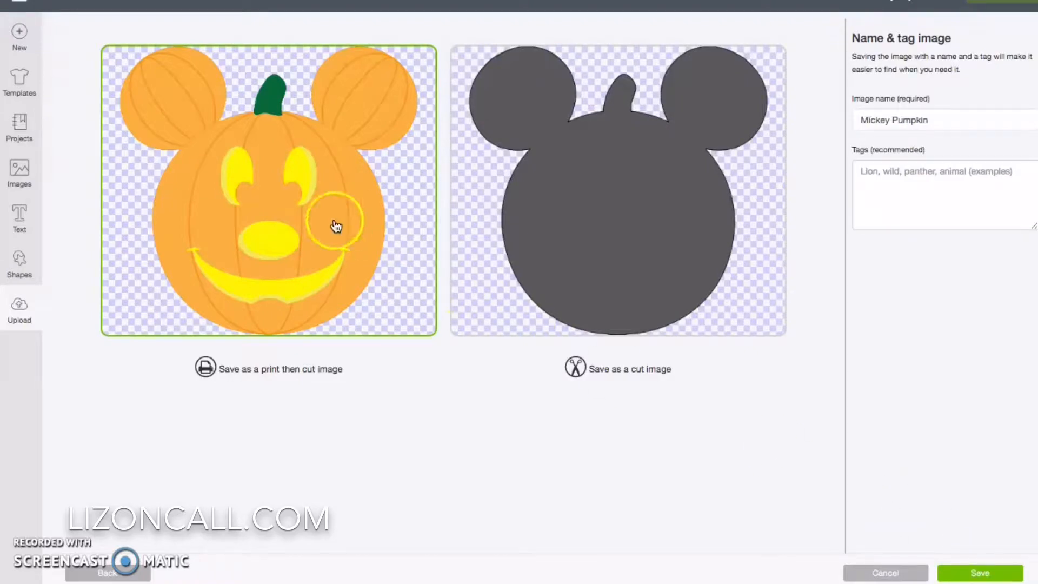
pyautogui.moveTo(547, 345)
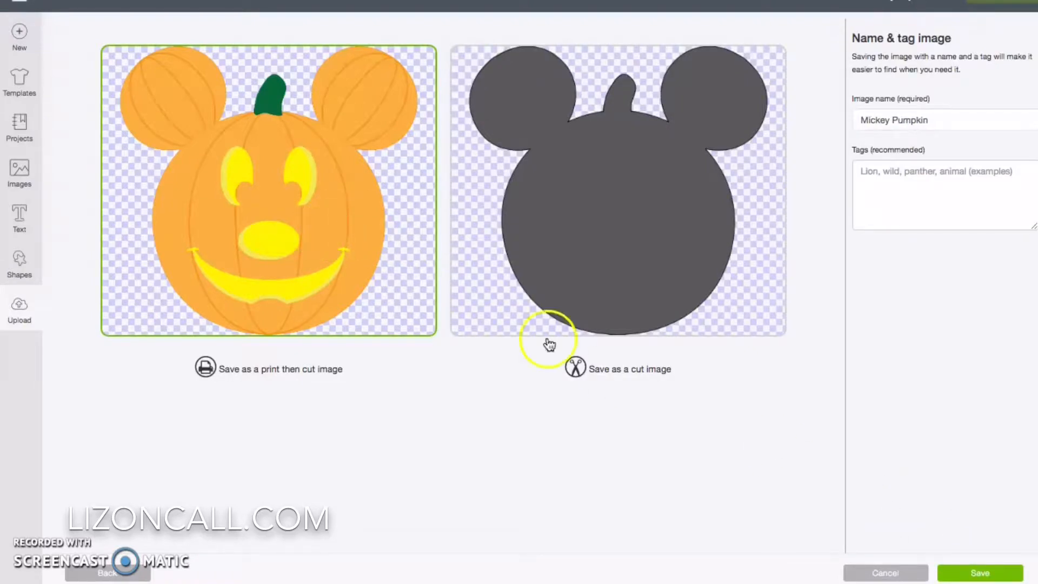
# Save the upload named Mickey Pumpkin as a print-then-cut image
pyautogui.click(978, 572)
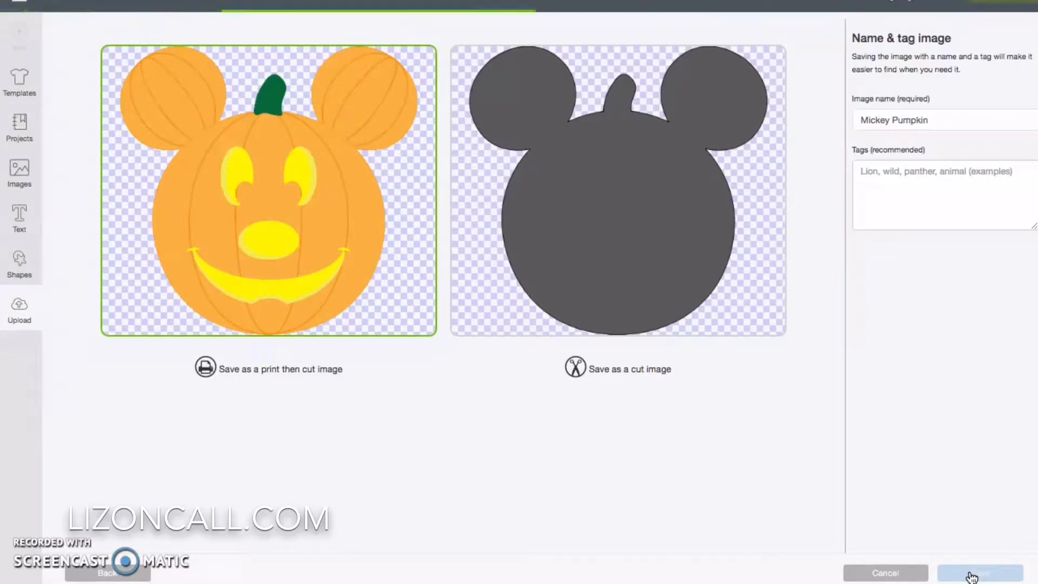
pyautogui.click(978, 572)
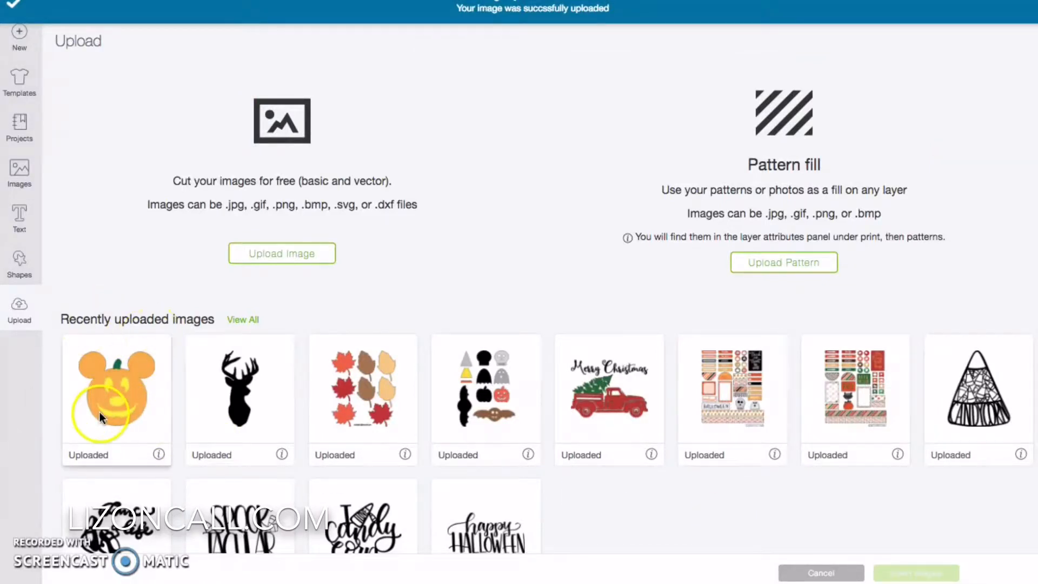
# Insert the Mickey Pumpkin thumbnail from Recently uploaded images onto the canvas
pyautogui.click(116, 397)
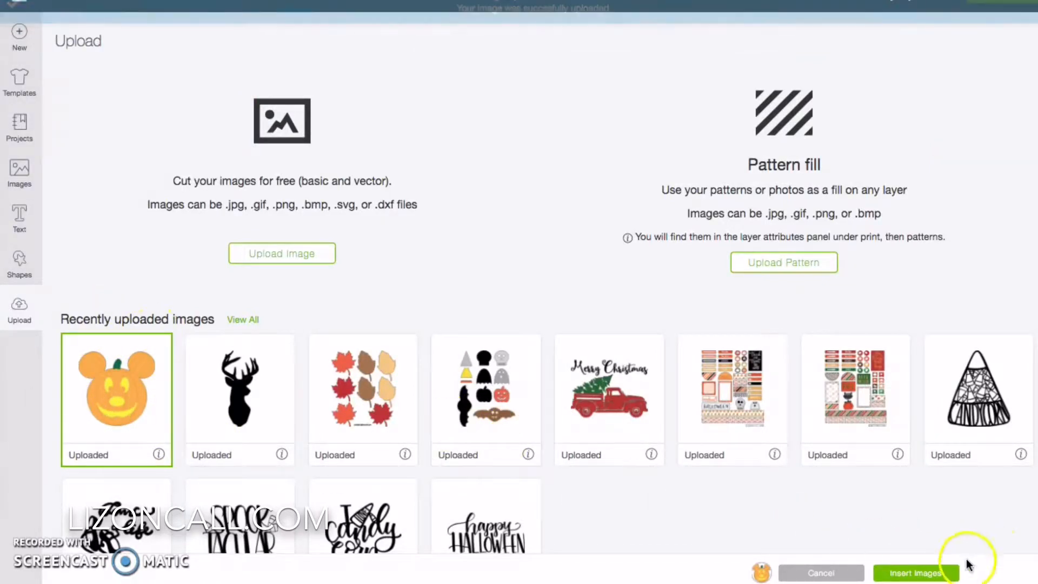
pyautogui.click(915, 573)
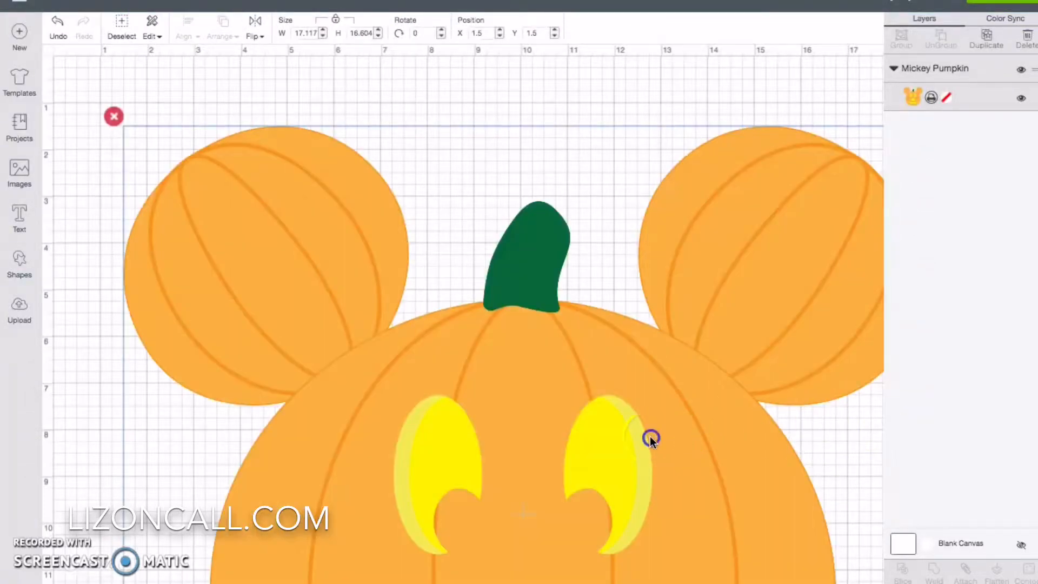
# Shrink the pumpkin to about 7.3 inches wide and move it to the mat's top-left corner
pyautogui.moveTo(651, 440); pyautogui.dragTo(758, 374)
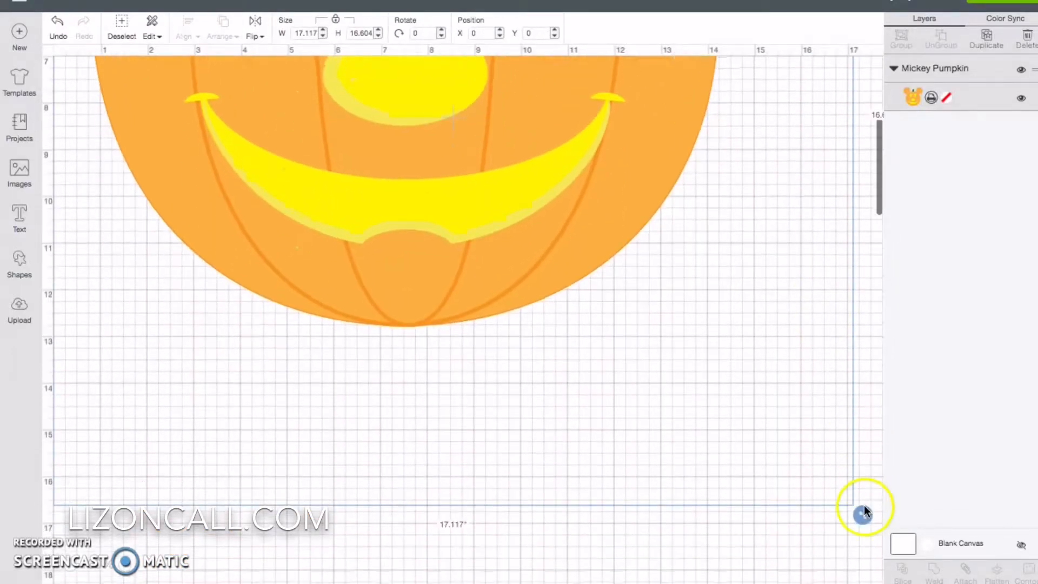
pyautogui.moveTo(864, 510); pyautogui.dragTo(670, 339)
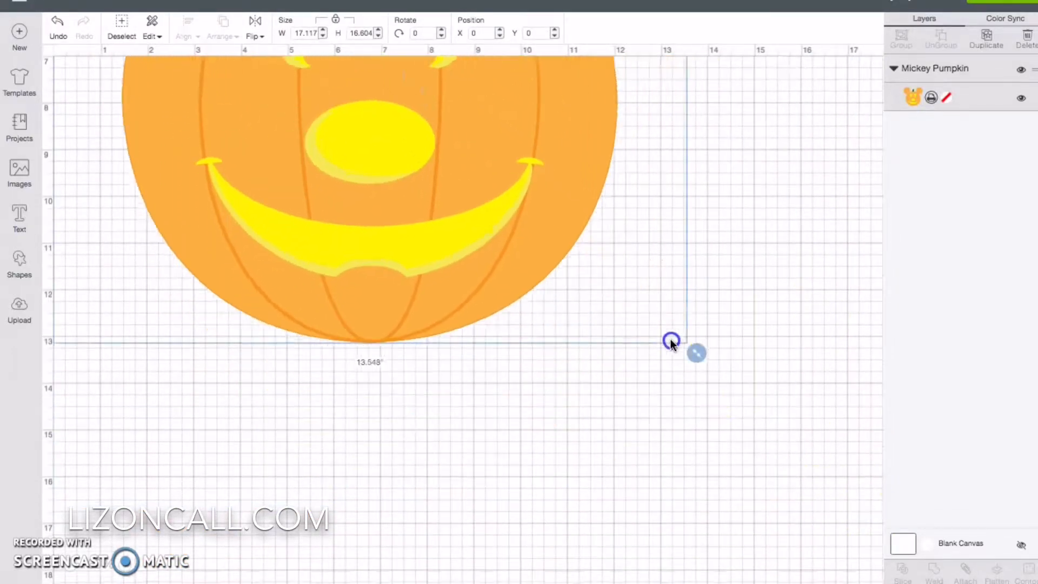
pyautogui.moveTo(670, 339); pyautogui.dragTo(602, 254)
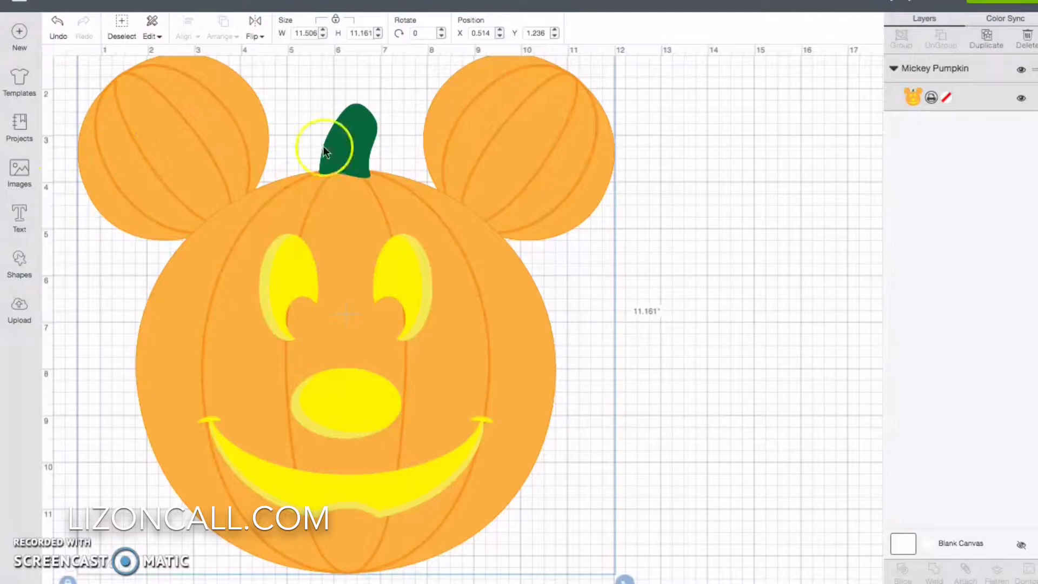
pyautogui.moveTo(563, 172)
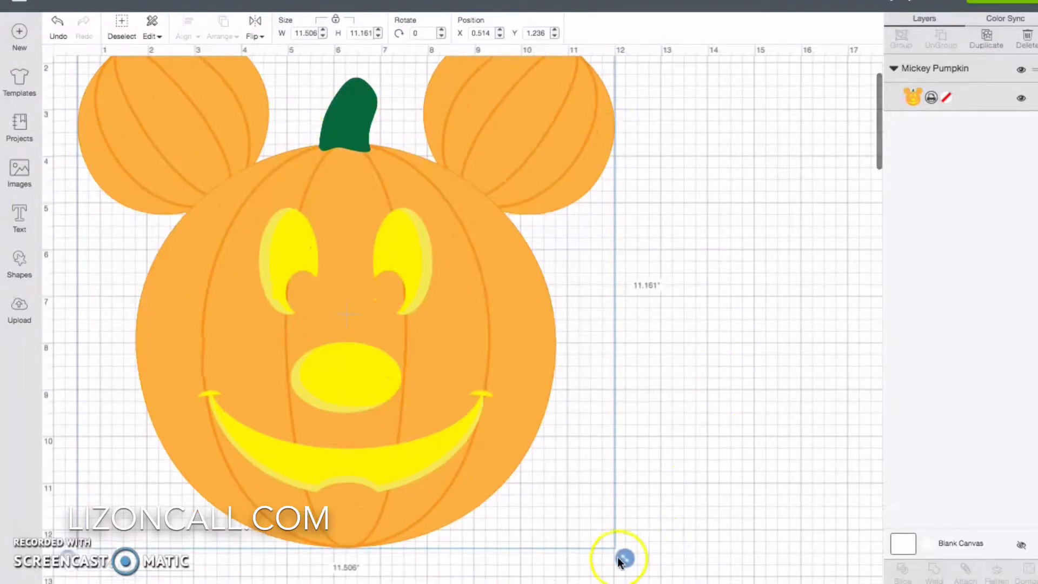
pyautogui.moveTo(620, 557); pyautogui.dragTo(430, 389)
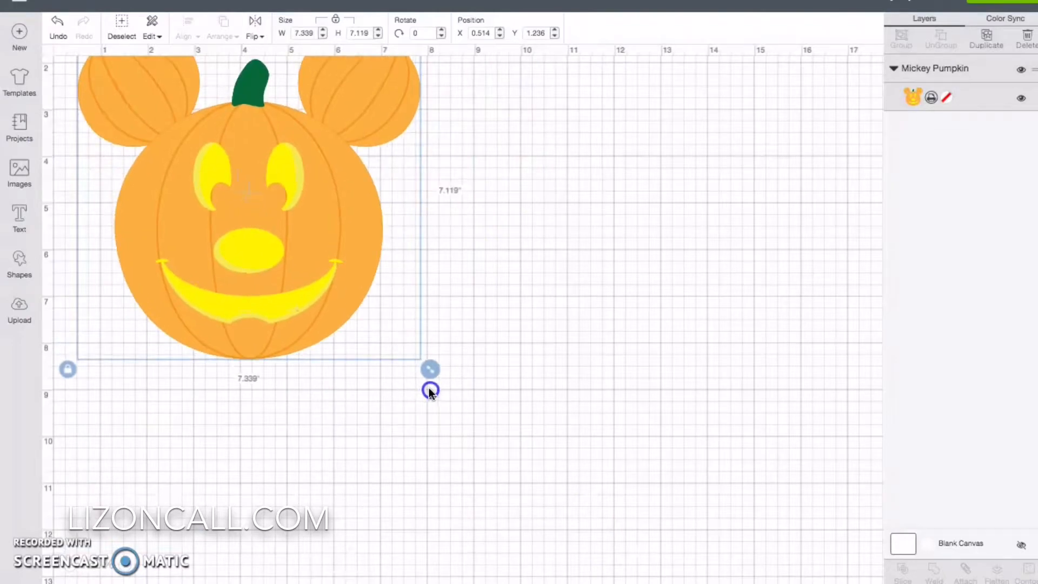
pyautogui.moveTo(430, 389); pyautogui.dragTo(263, 299)
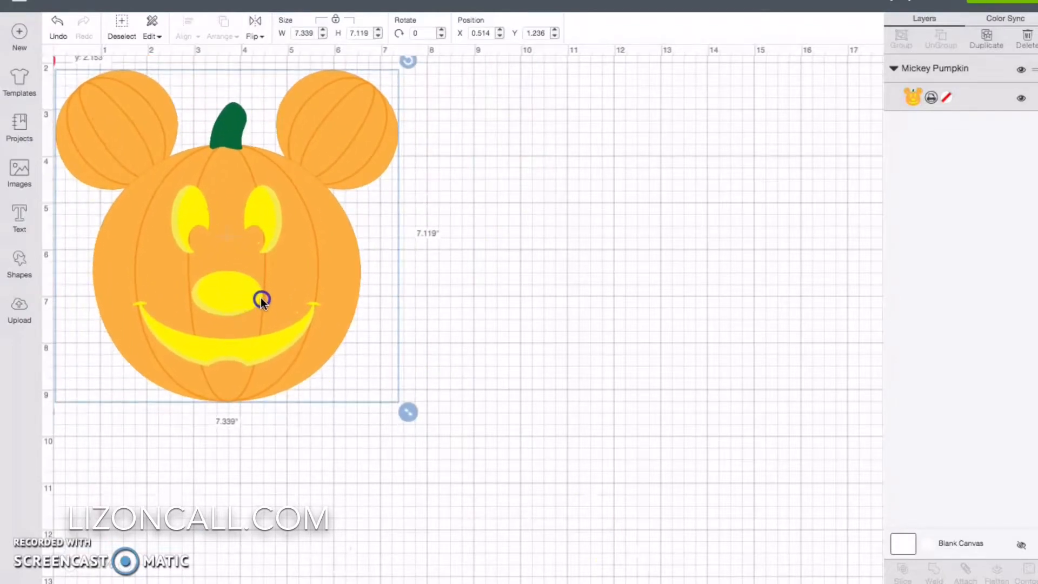
pyautogui.moveTo(263, 298); pyautogui.dragTo(277, 377)
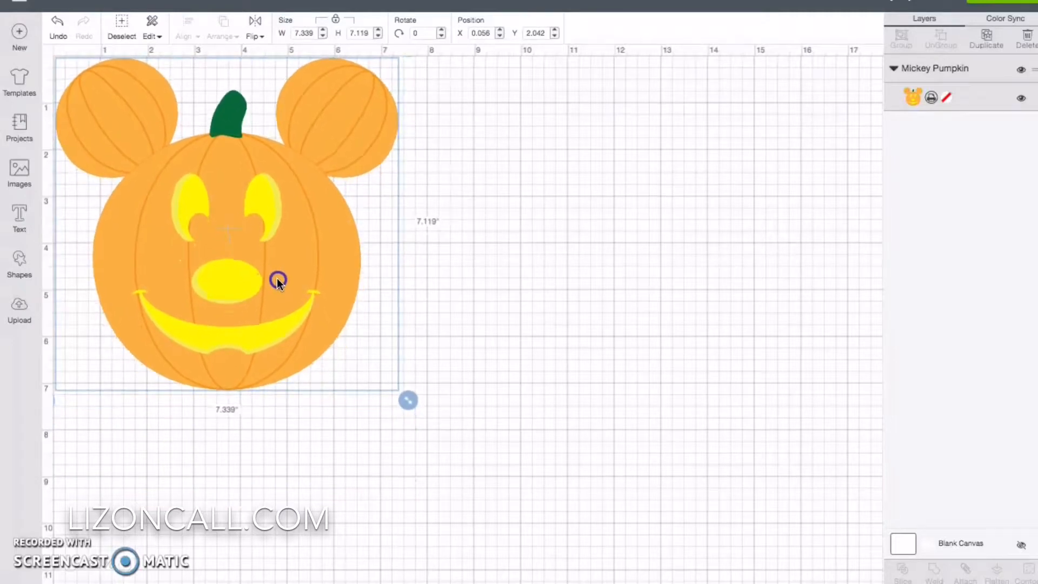
# Fine-tune the pumpkin's width proportionally to just under 7 inches
pyautogui.moveTo(278, 279); pyautogui.dragTo(413, 402)
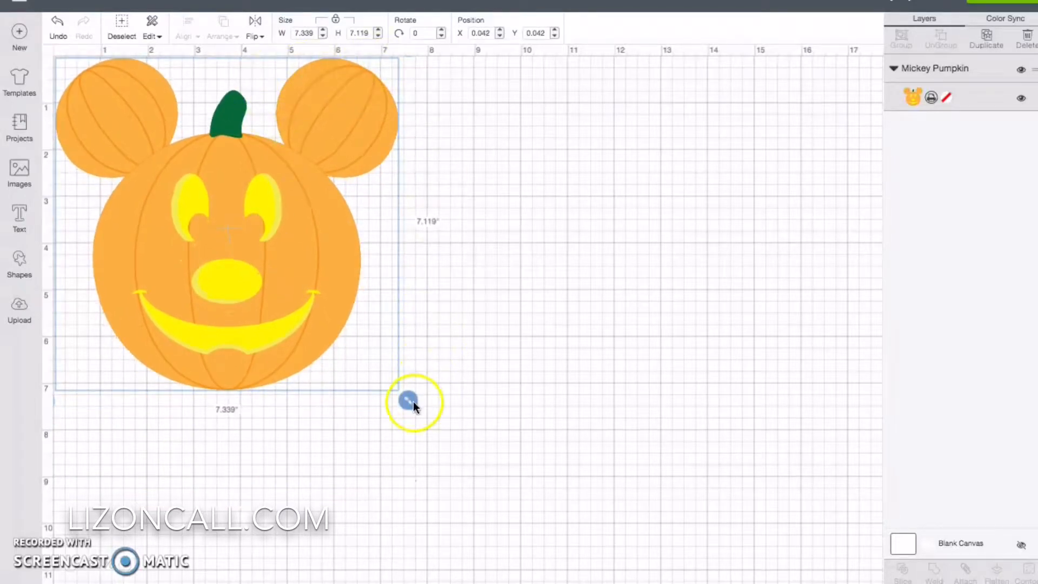
pyautogui.moveTo(413, 401); pyautogui.dragTo(401, 394)
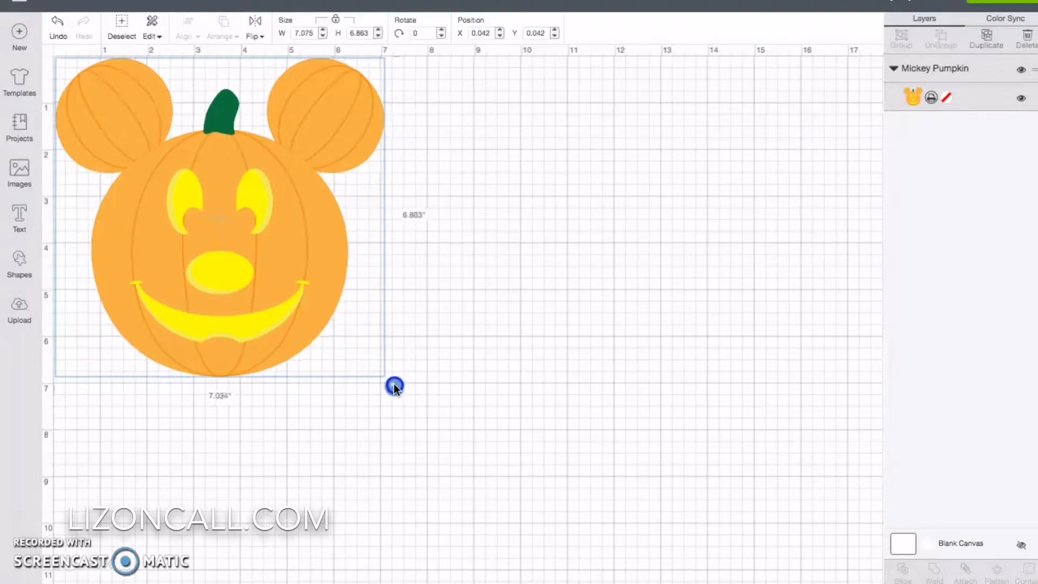
pyautogui.moveTo(394, 387); pyautogui.dragTo(390, 384)
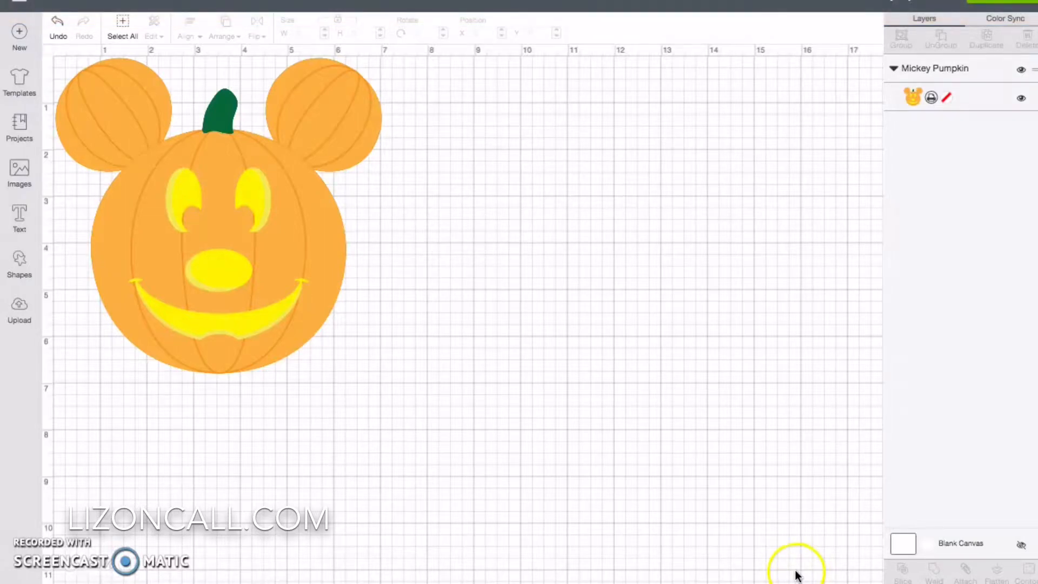
pyautogui.moveTo(307, 363)
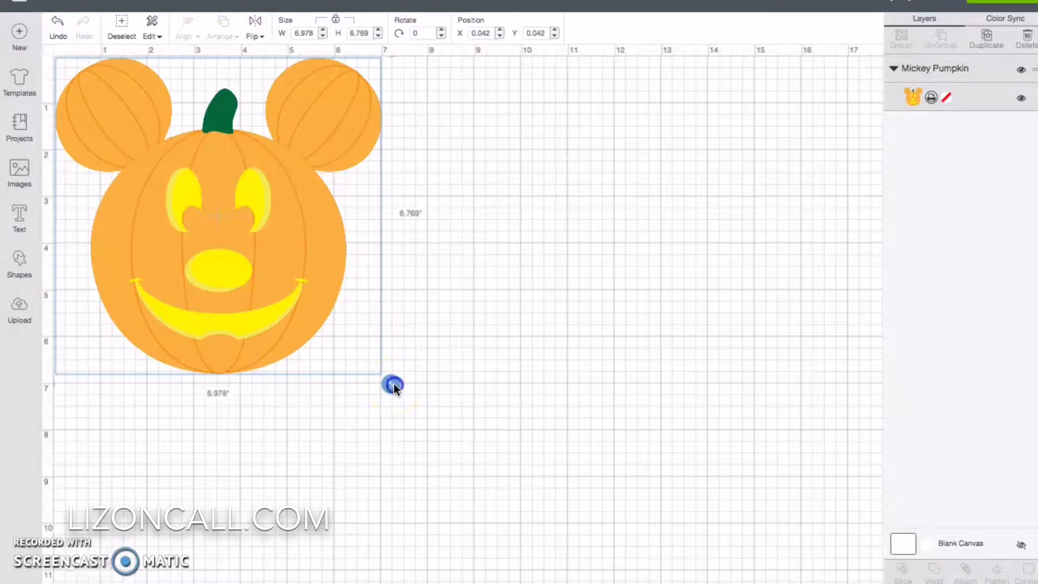
# Resize the pumpkin to 6.742 × 6.54 in and choose Make It
pyautogui.moveTo(394, 385); pyautogui.dragTo(380, 378)
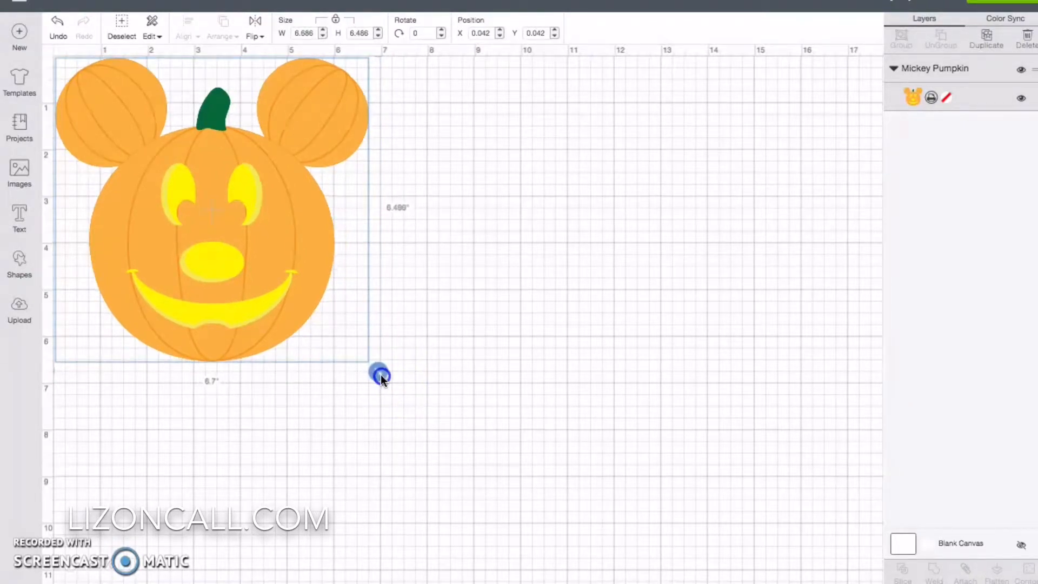
pyautogui.moveTo(378, 372); pyautogui.dragTo(378, 377)
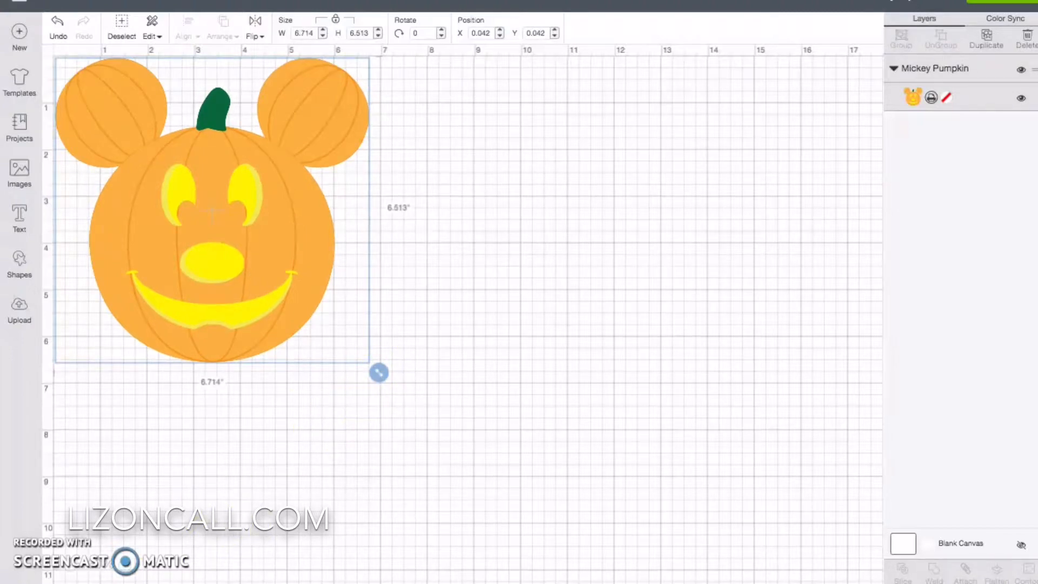
pyautogui.moveTo(390, 377)
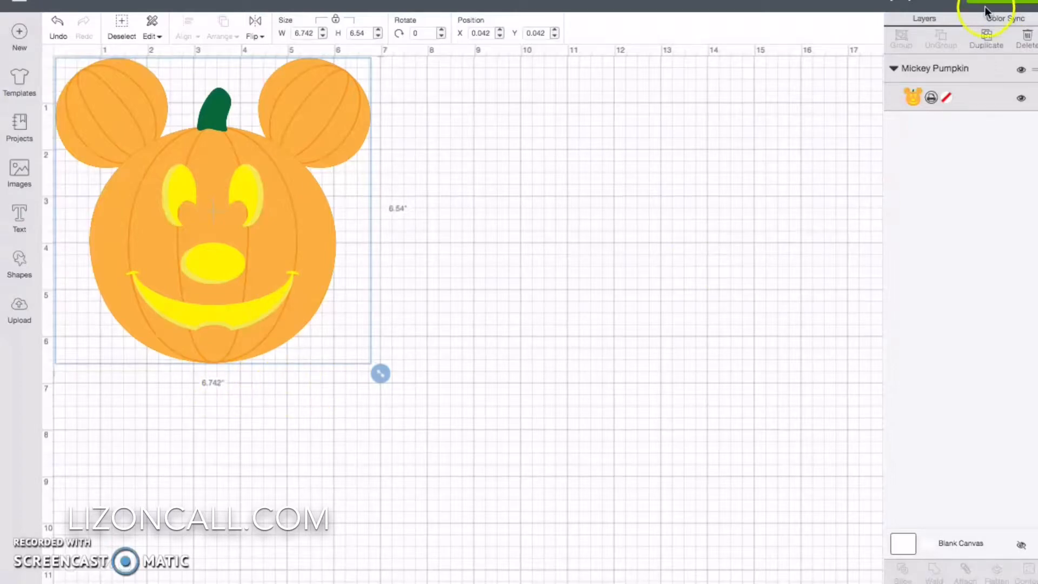
pyautogui.click(986, 4)
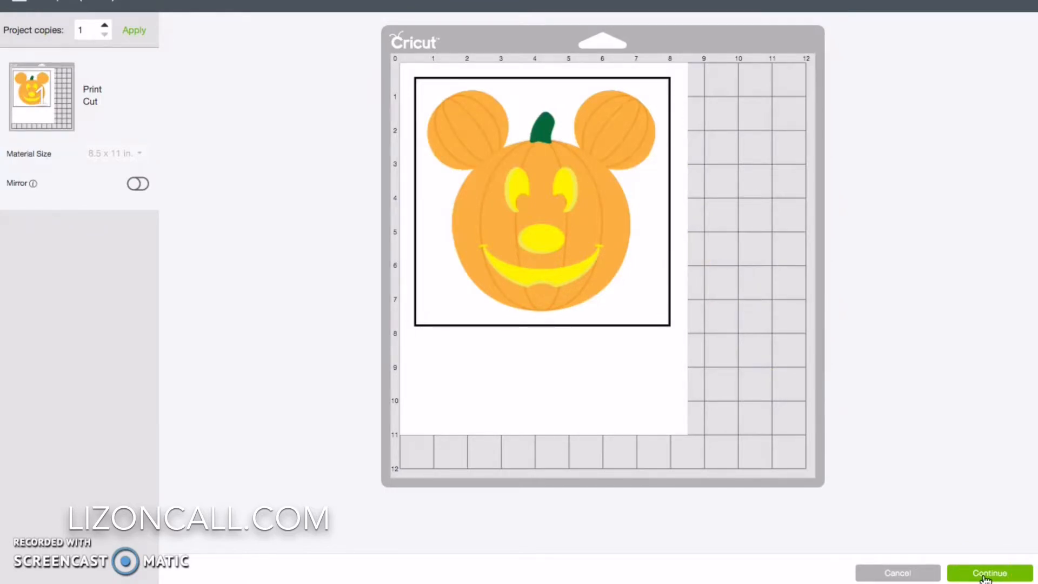
# Accept the mat layout and send the pumpkin to the printer with Bleed on
pyautogui.click(987, 573)
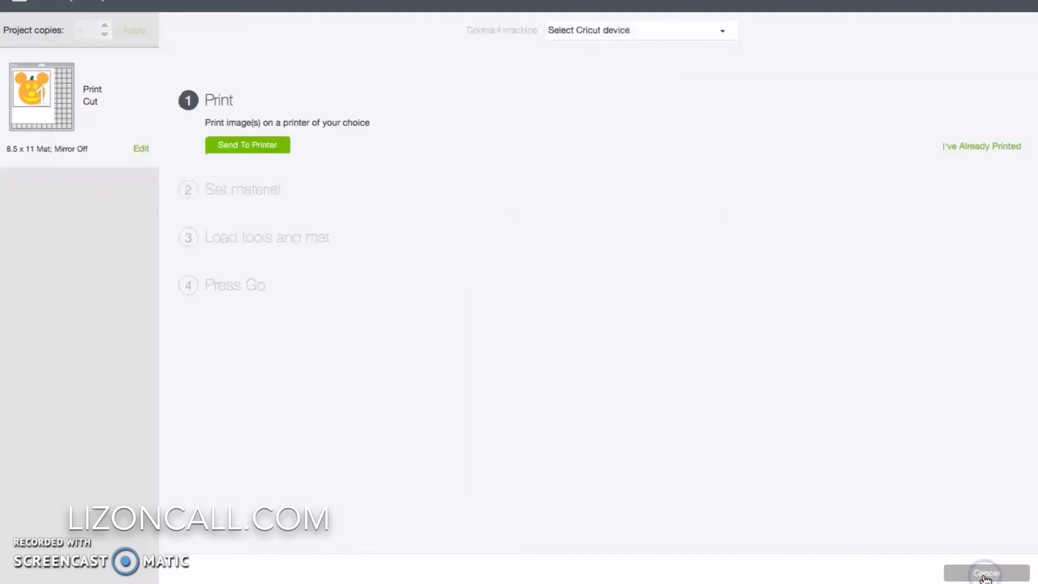
pyautogui.click(635, 30)
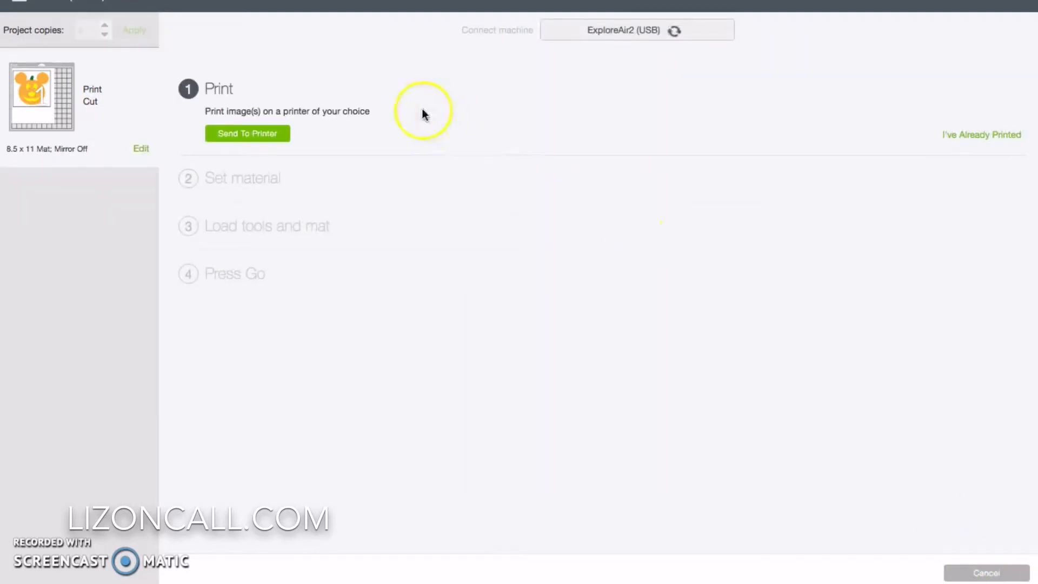
pyautogui.click(247, 133)
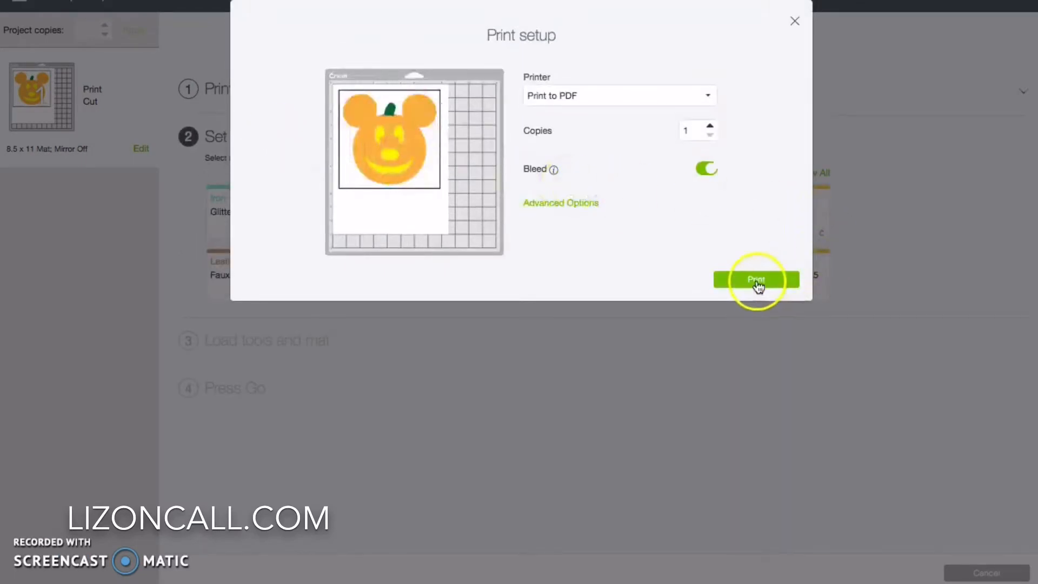
pyautogui.click(756, 279)
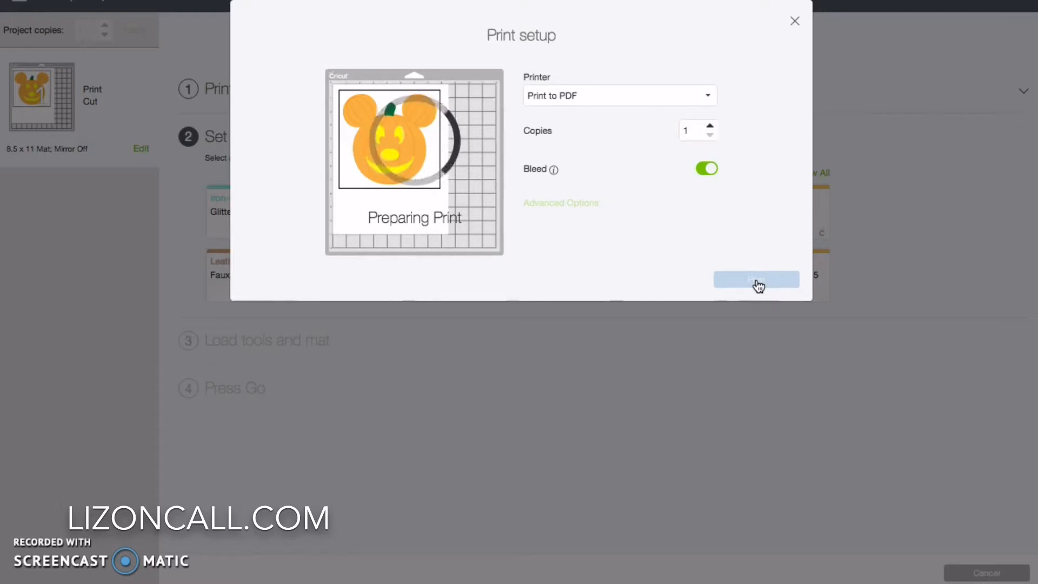
pyautogui.click(756, 279)
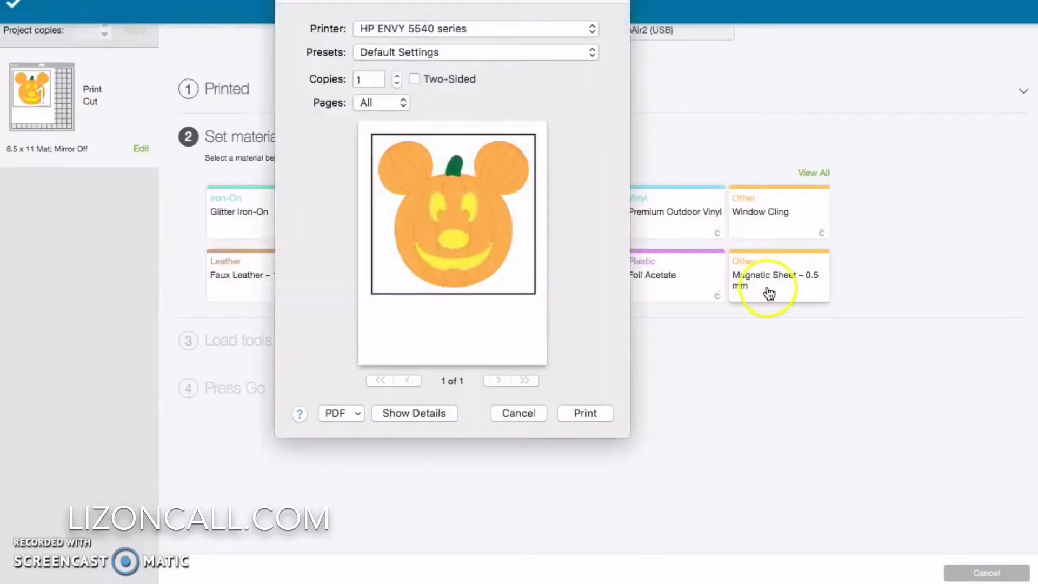
# Print the pumpkin on the HP ENVY 5540 series printer
pyautogui.click(584, 412)
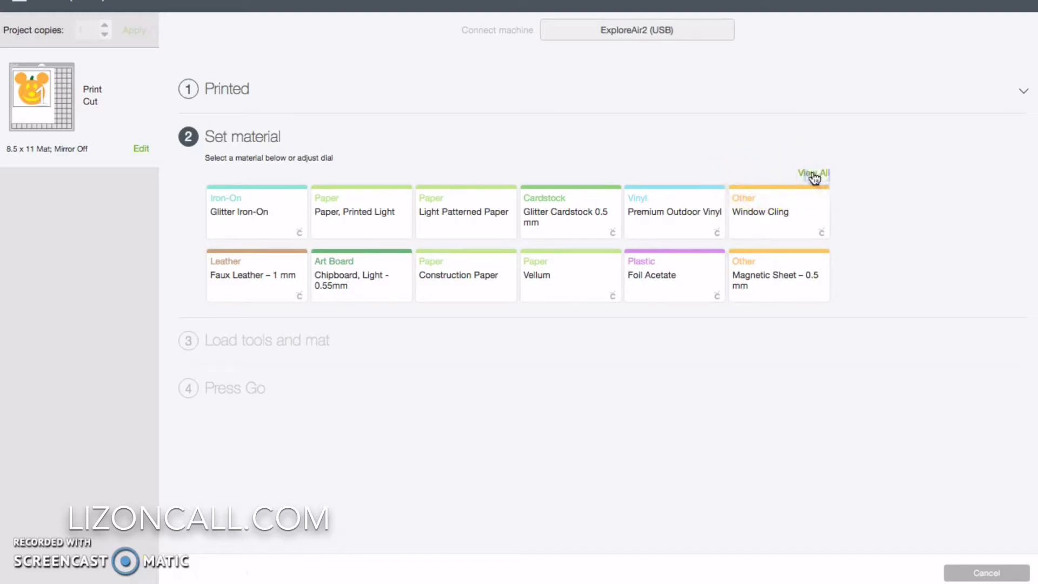
# Choose Printable Iron-On, Dark from the full materials list and confirm
pyautogui.click(812, 173)
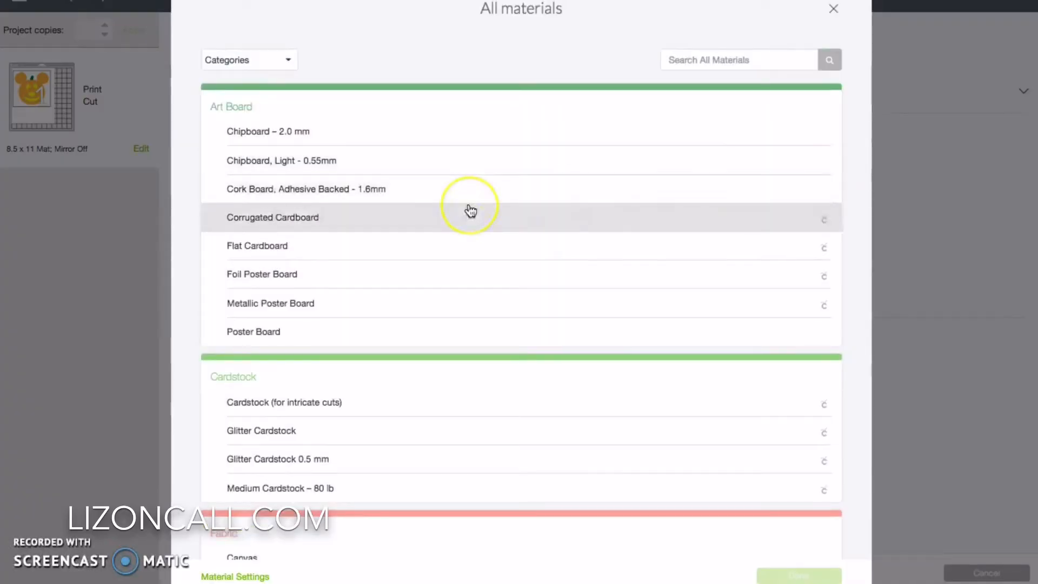
pyautogui.scroll(-3)
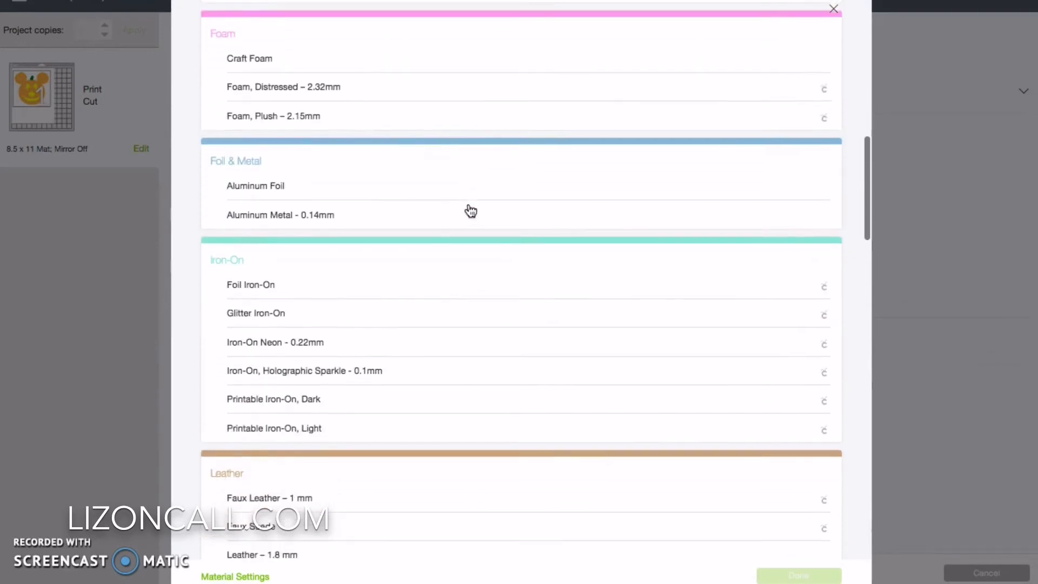
pyautogui.scroll(-3)
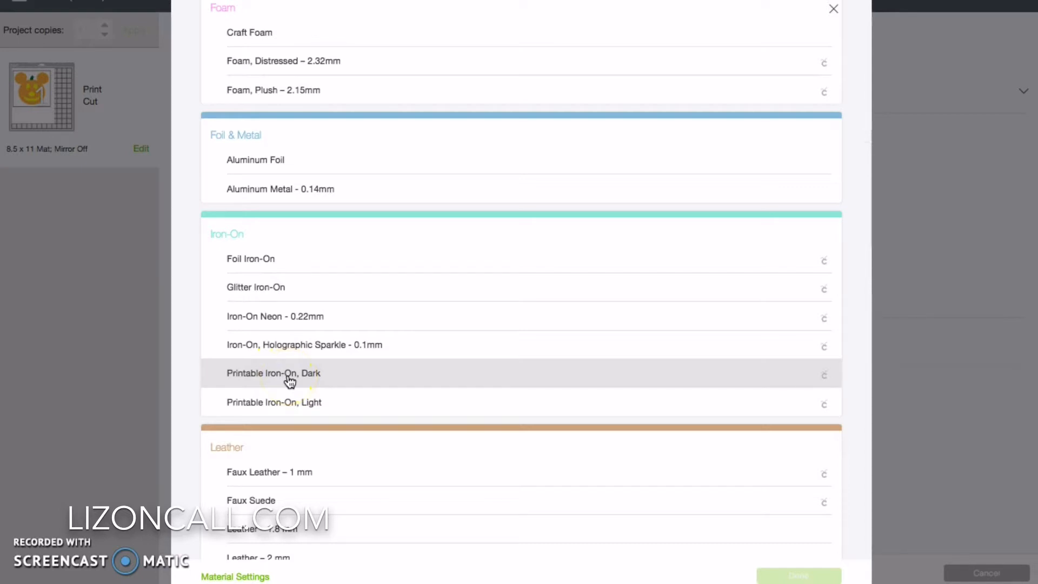
pyautogui.click(274, 372)
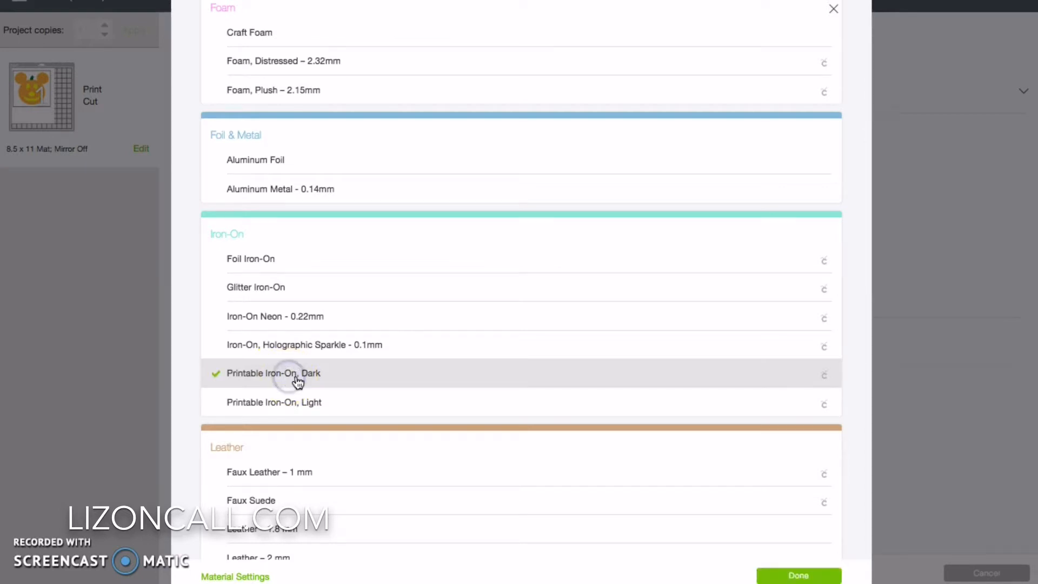
pyautogui.moveTo(415, 406)
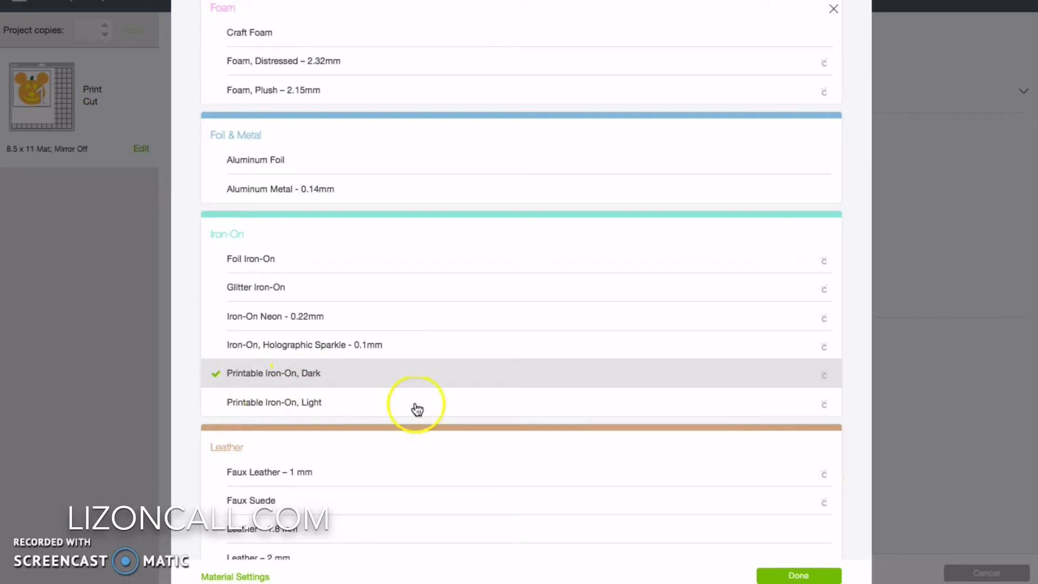
pyautogui.click(798, 574)
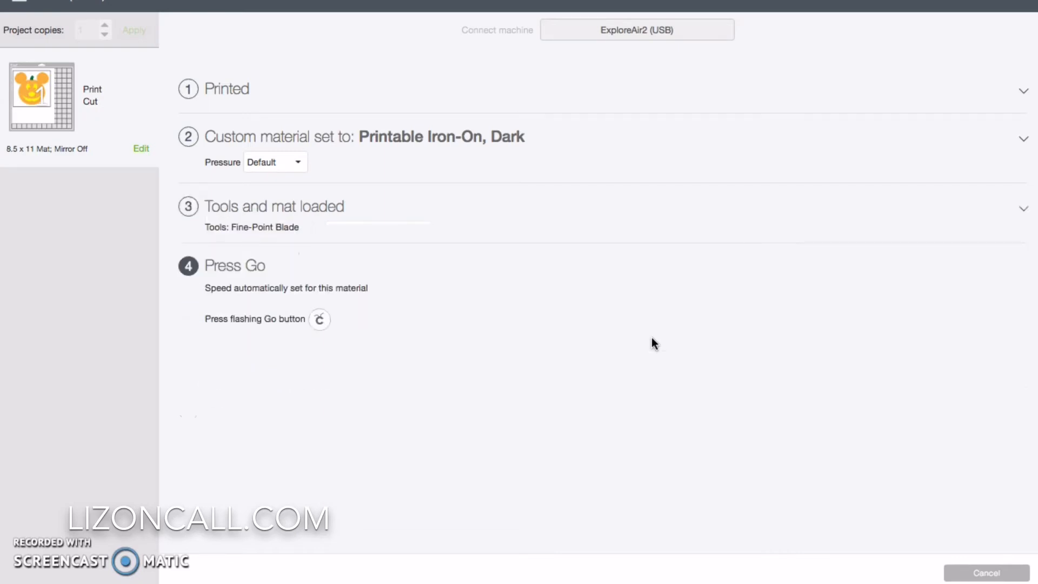
# Cut the printed pumpkin from the iron-on, then dismiss the unload-mat message
pyautogui.click(320, 318)
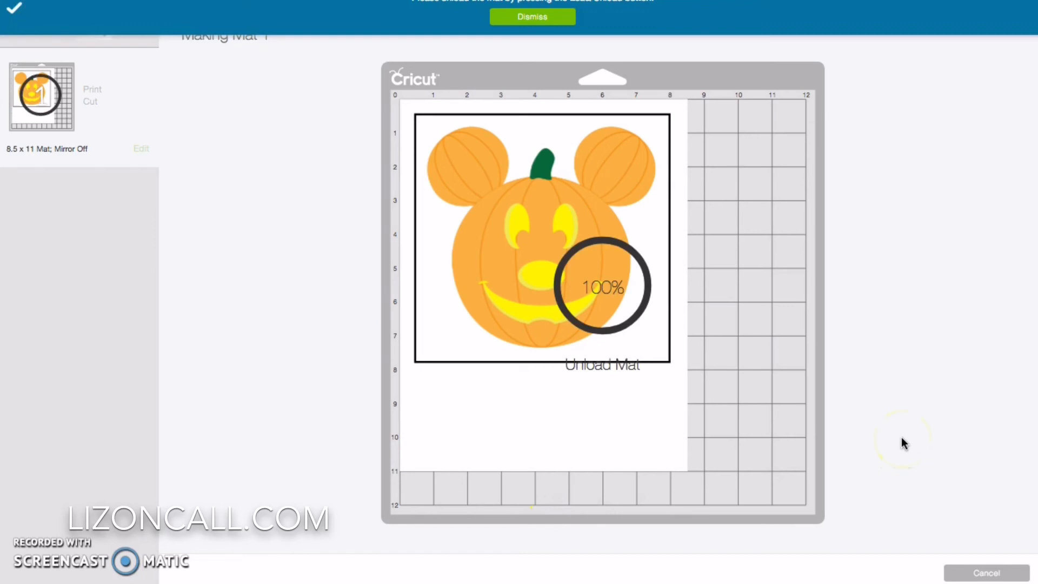
pyautogui.click(531, 16)
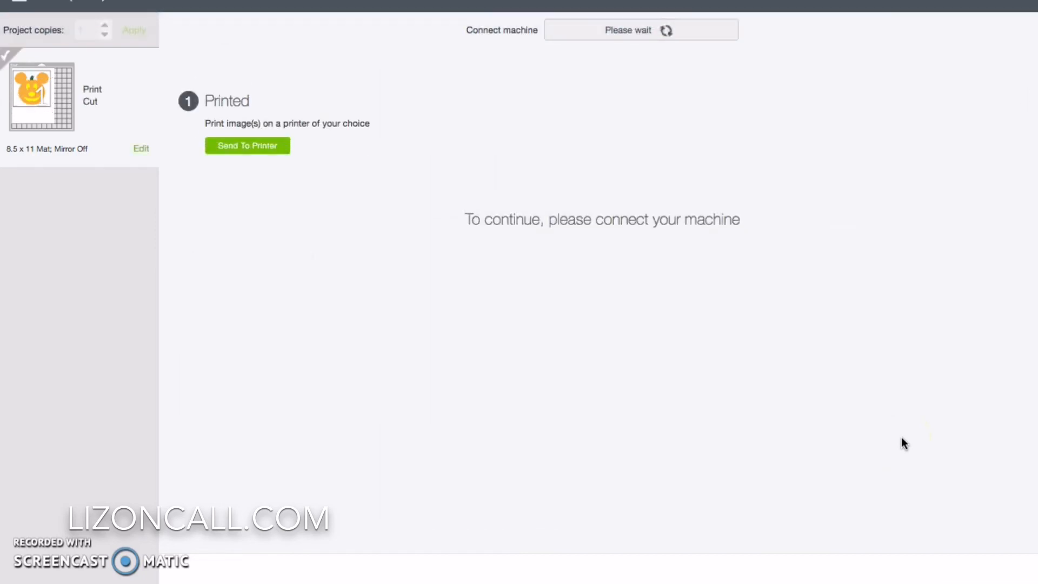